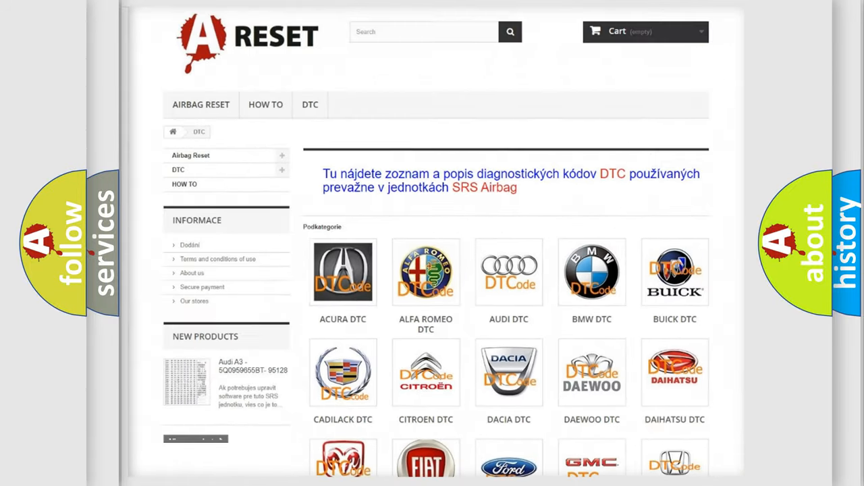
Open Ford's DTC list and scroll to code U042900, A/C Compressor Torque Implausible.
scroll("down", 3)
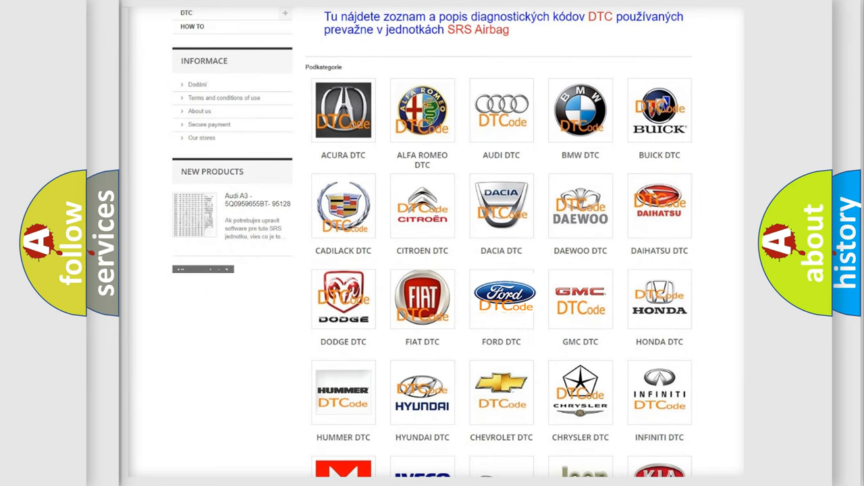
left_click(501, 299)
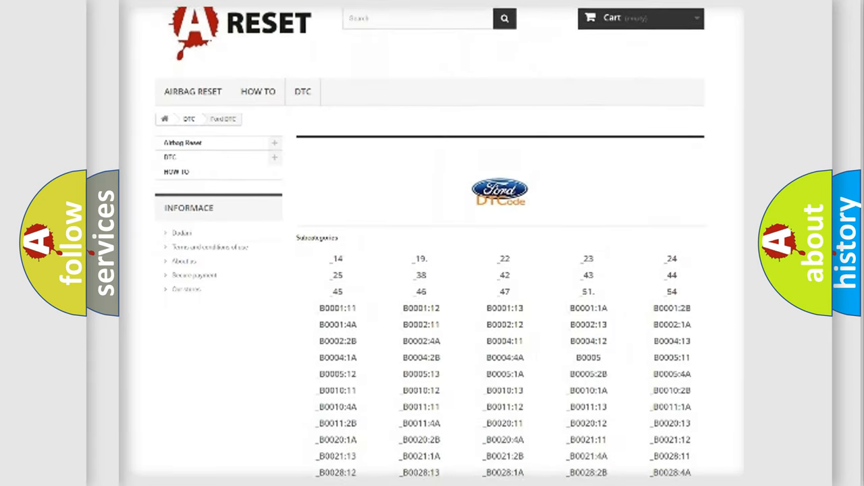
scroll("down", 3)
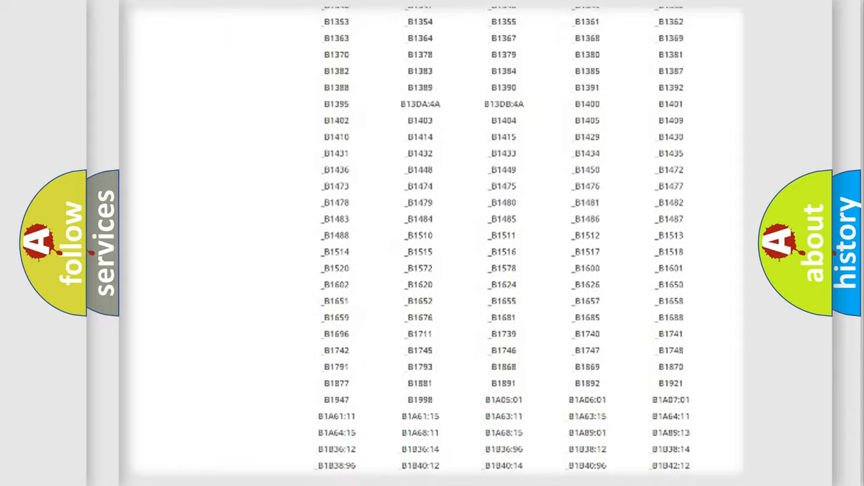
scroll("up", 3)
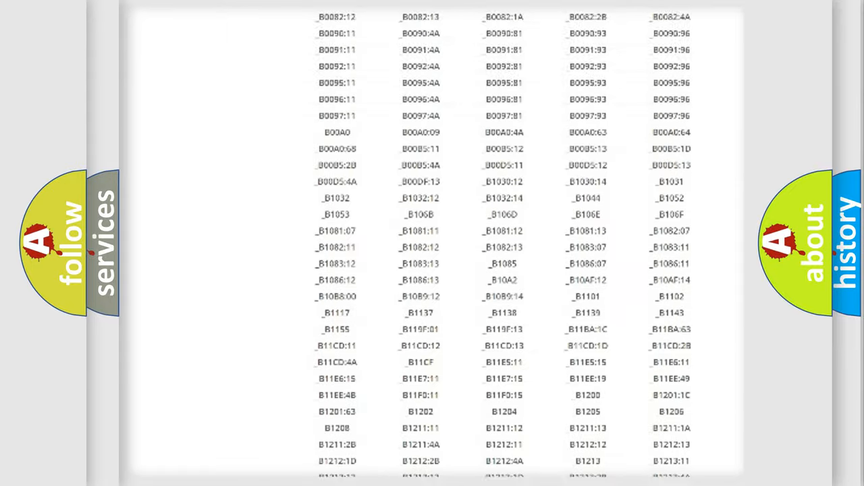
scroll("up", 3)
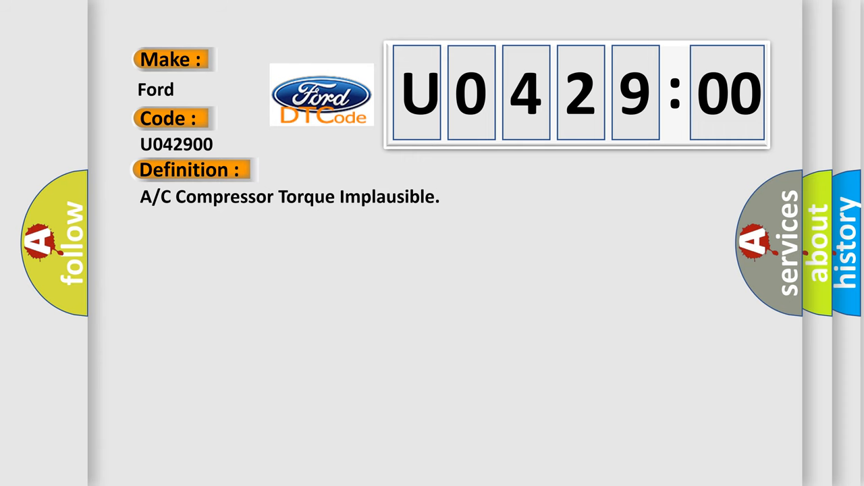
Expand the U042900 description about reading the AAC control unit's fault memory.
left_click(351, 169)
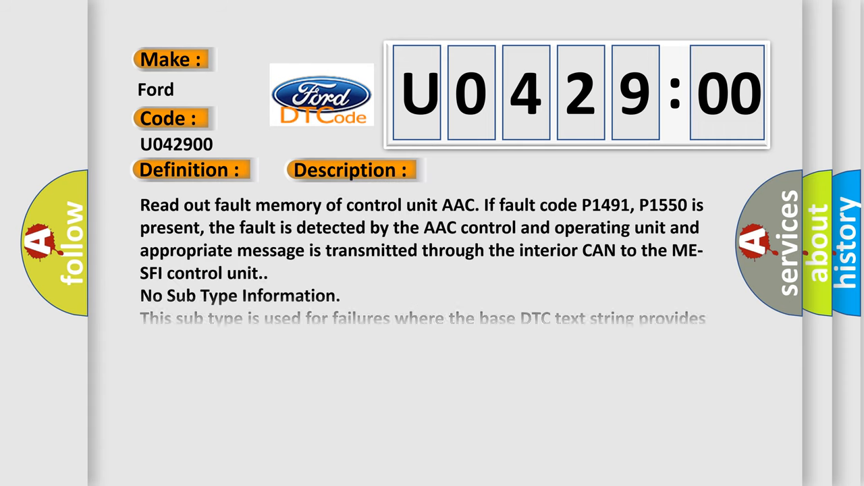